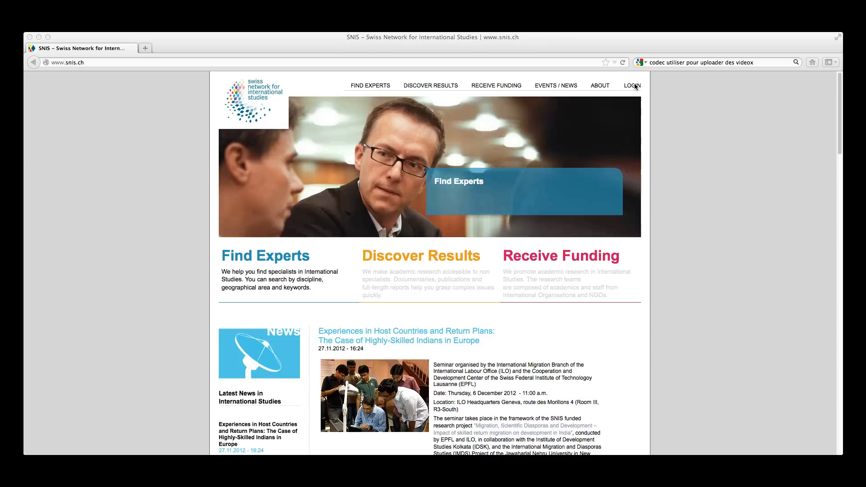
Step: Log in to MySNIS with e-mail and password to reach the account dashboard
left_click(633, 85)
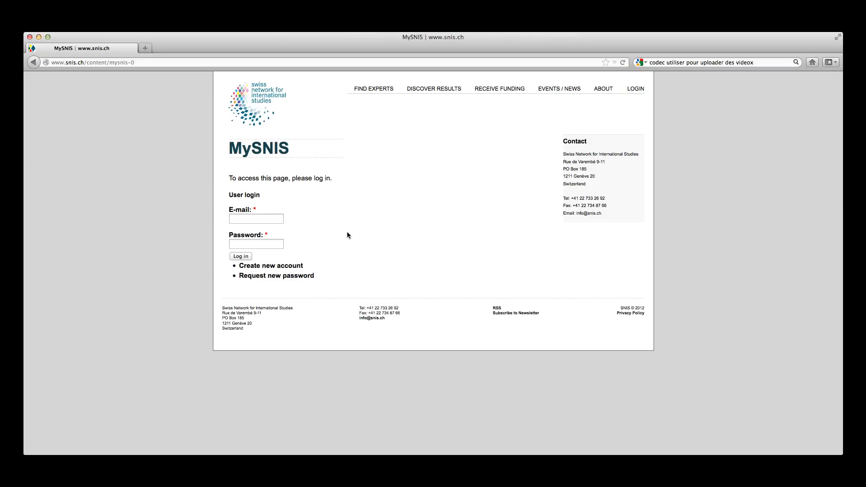
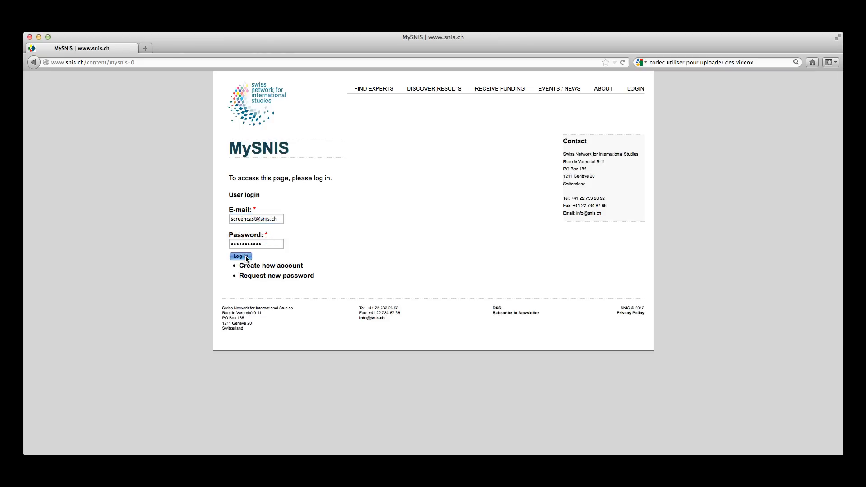
left_click(240, 256)
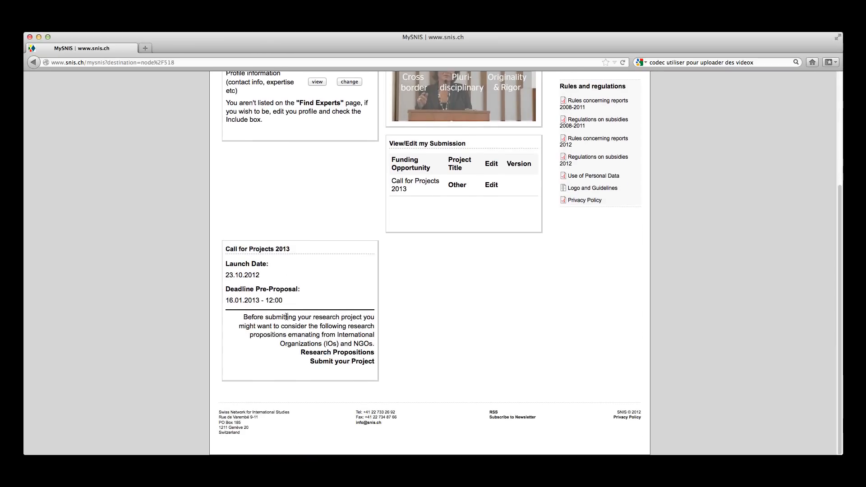
Step: Start submitting to the 2013 call and continue past the Research Propositions page
left_click(343, 361)
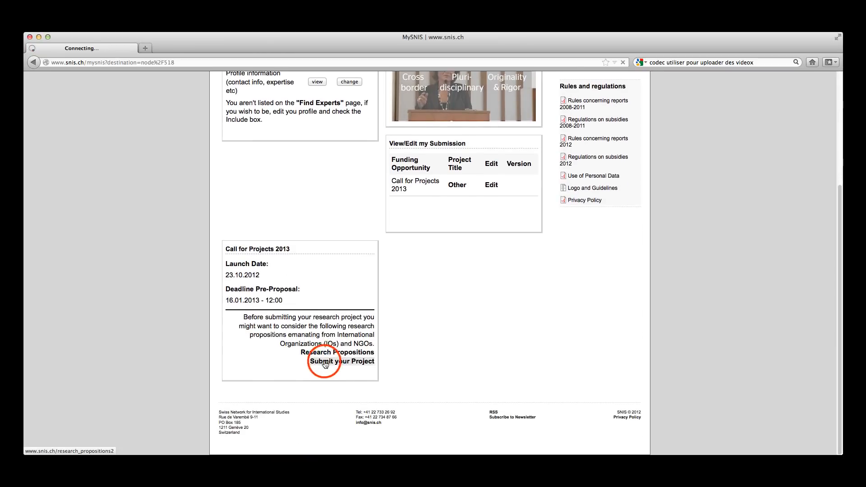
left_click(339, 361)
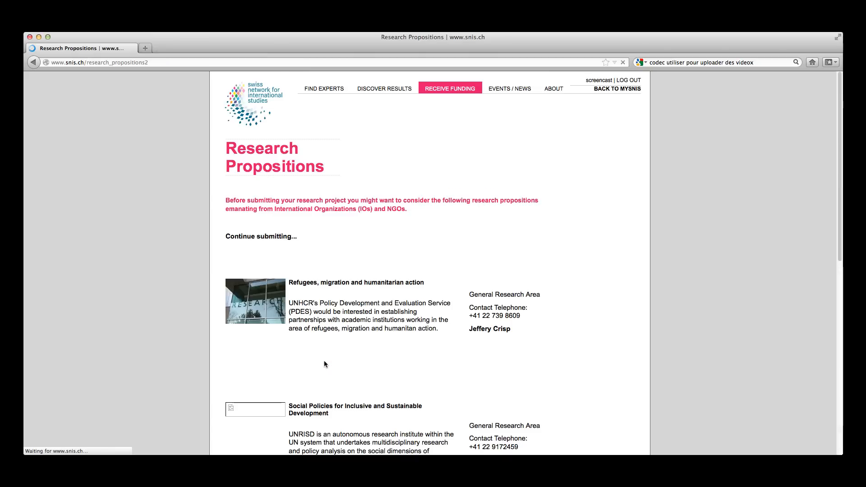
scroll("down", 3)
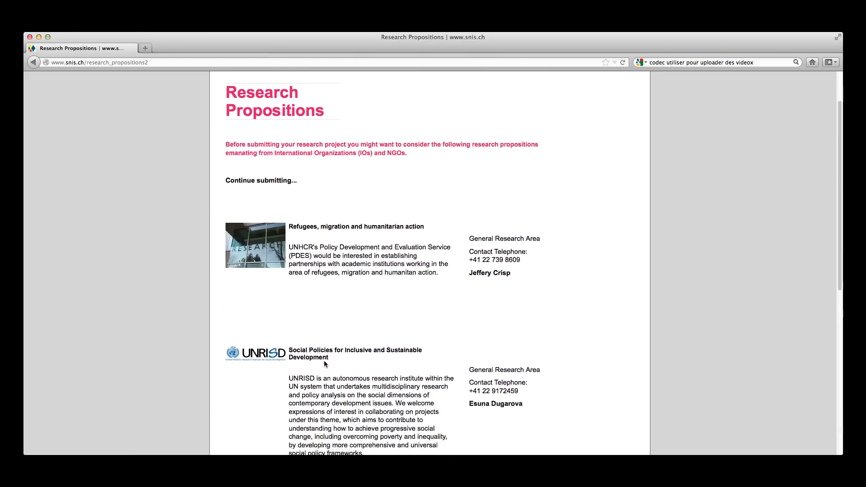
scroll("down", 3)
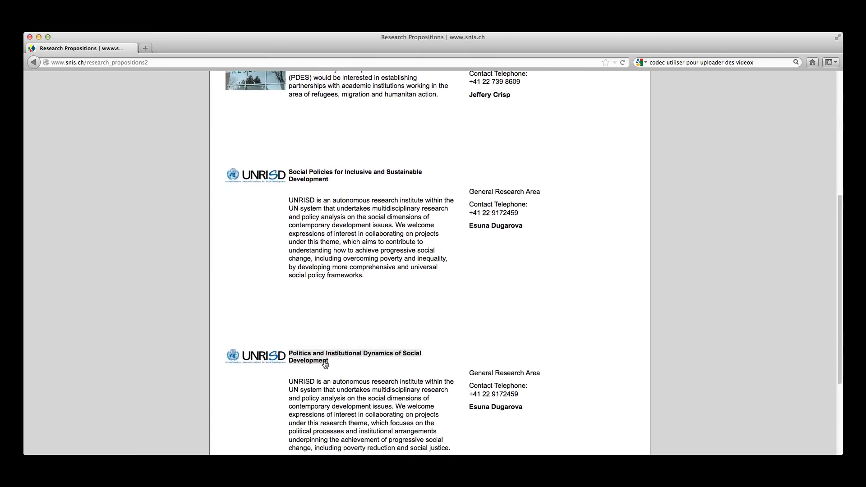
scroll("up", 3)
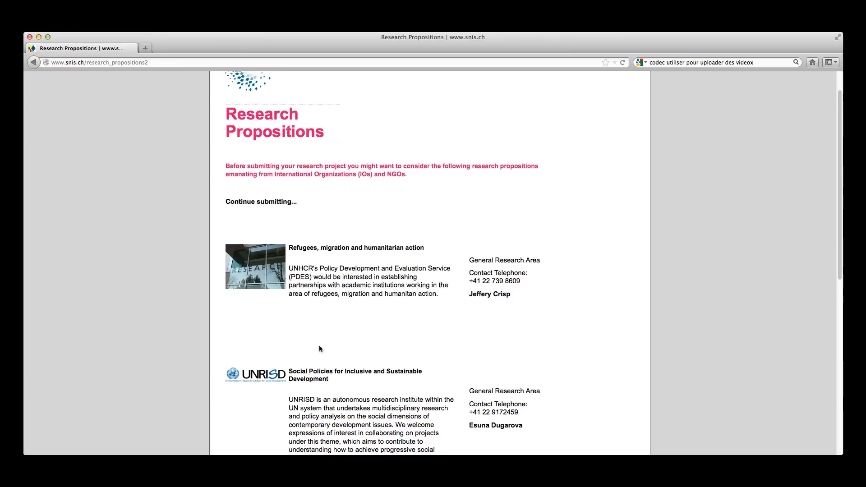
left_click(260, 201)
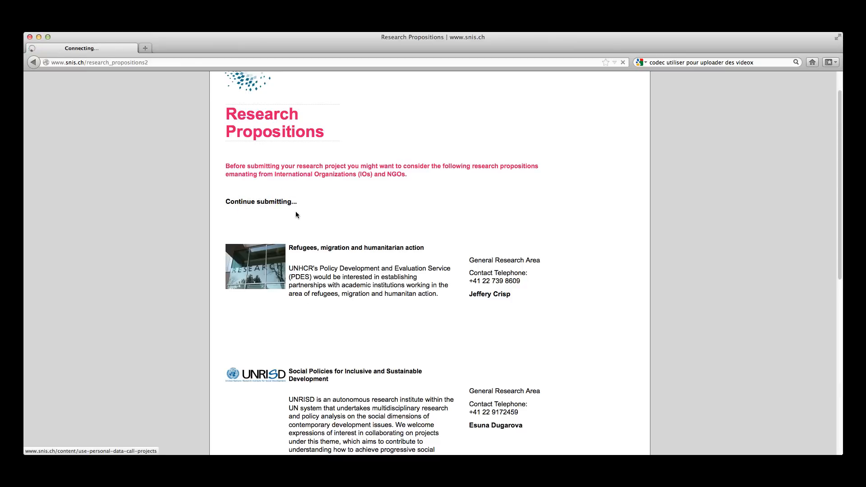
left_click(260, 201)
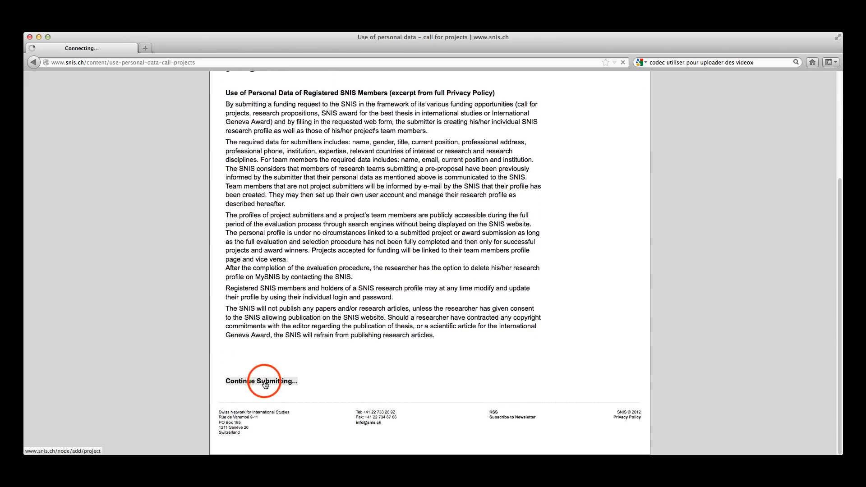
Step: Fill the Create Project form with title 'Test', start 14/06/2013 and duration 16 months
left_click(261, 381)
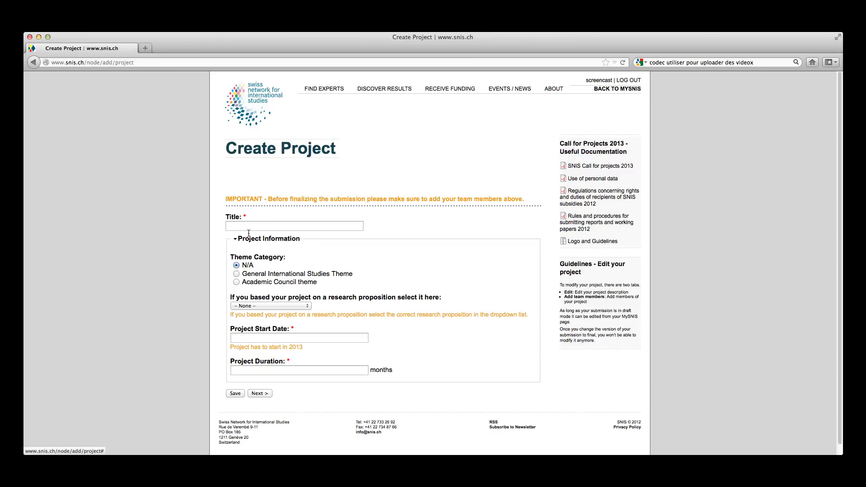
left_click(294, 225)
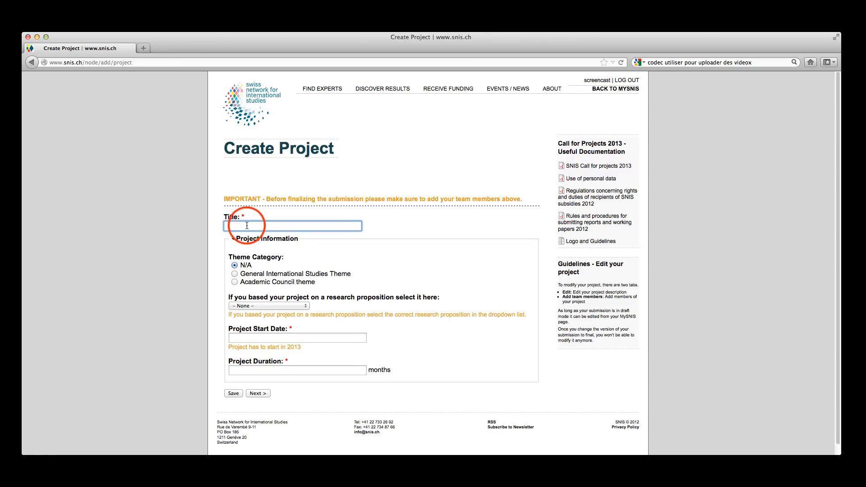
type("Test")
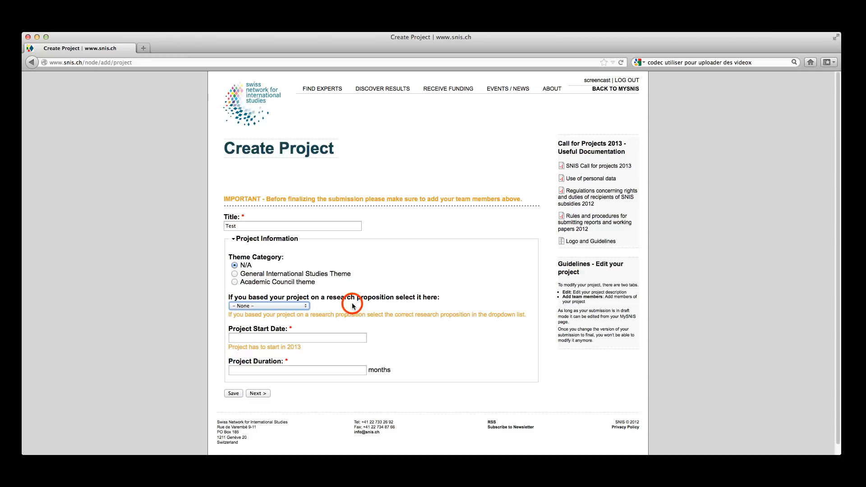
left_click(297, 337)
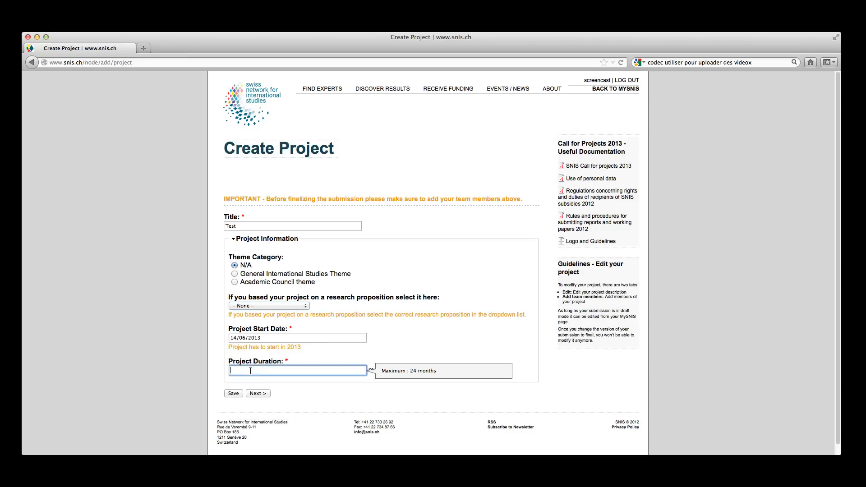
type("16")
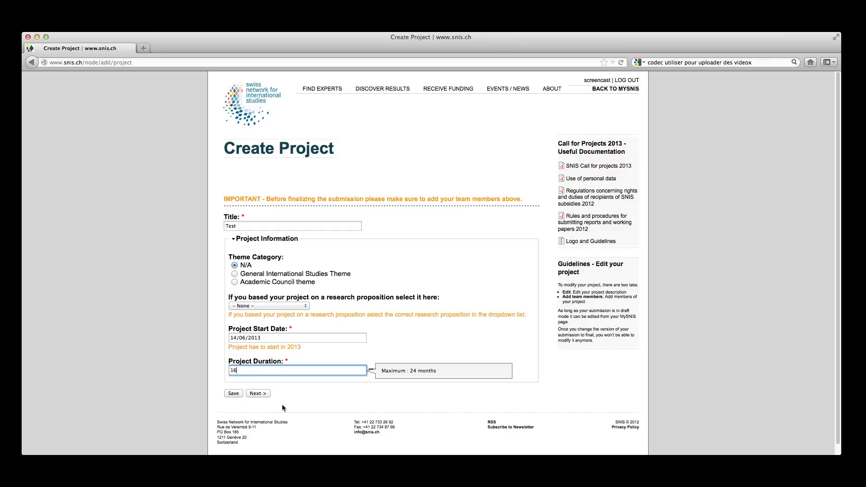
Step: Create the project and enter abstract and full description 'Test' with keyword 'Exemple'
left_click(233, 393)
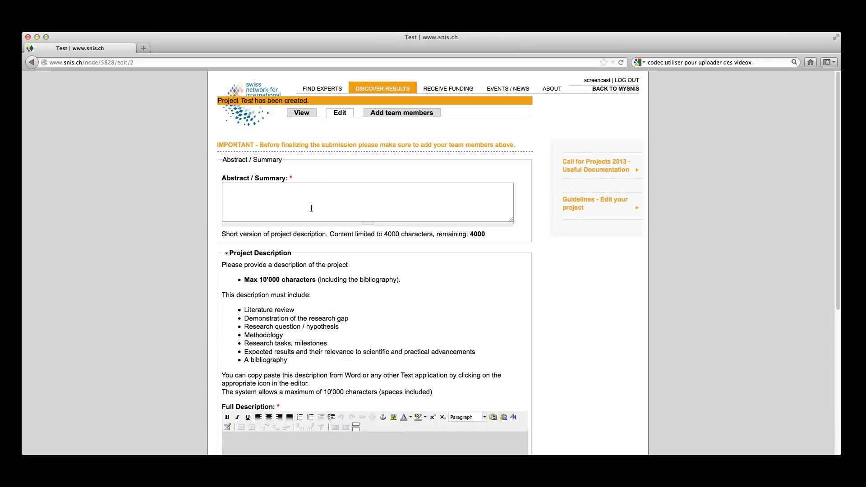
type("Tes")
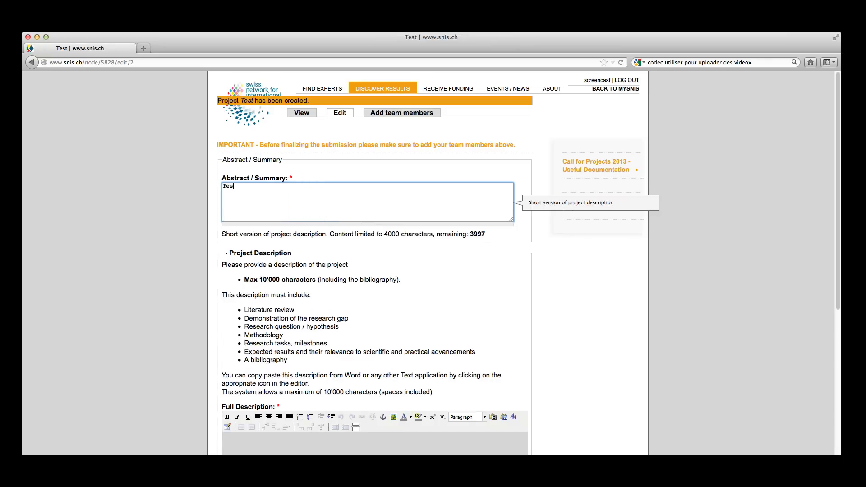
scroll("down", 3)
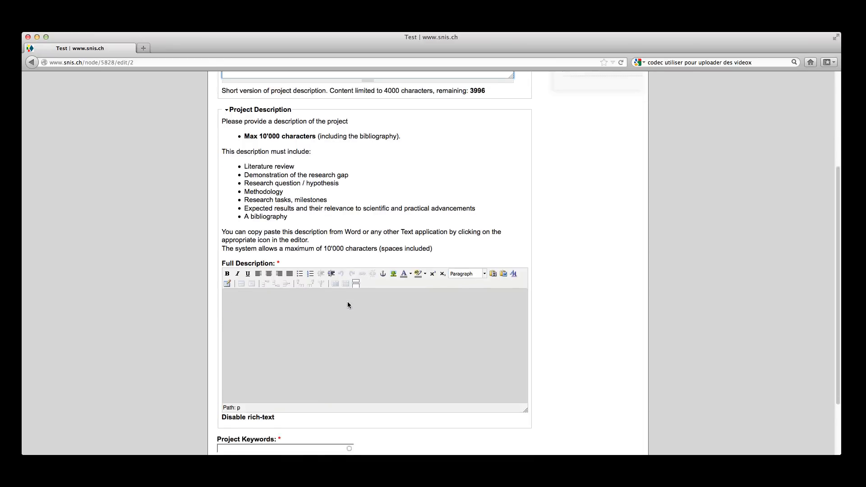
type("Test")
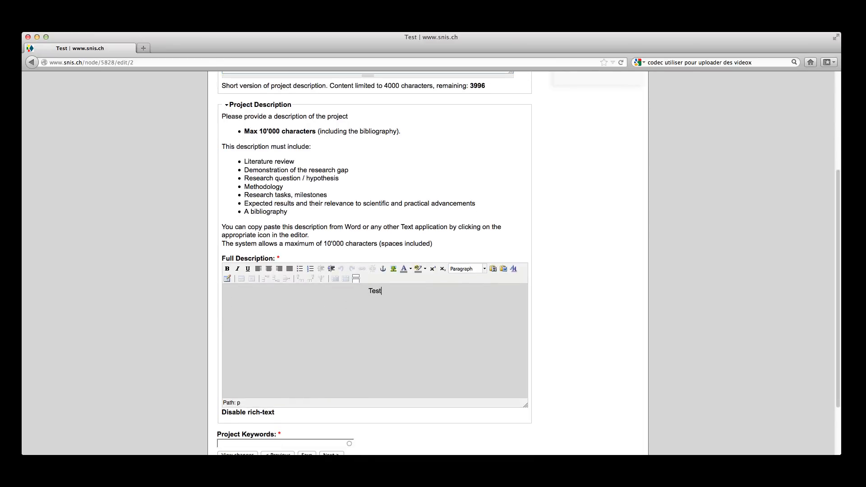
scroll("down", 3)
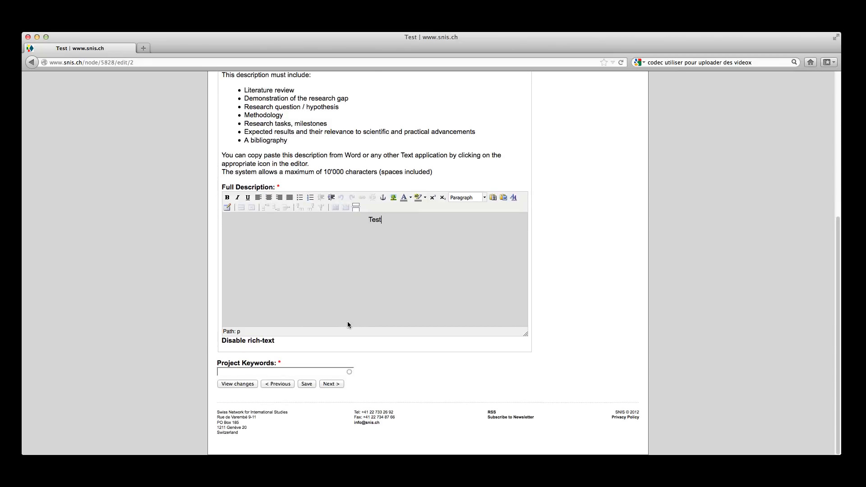
type("Exemple")
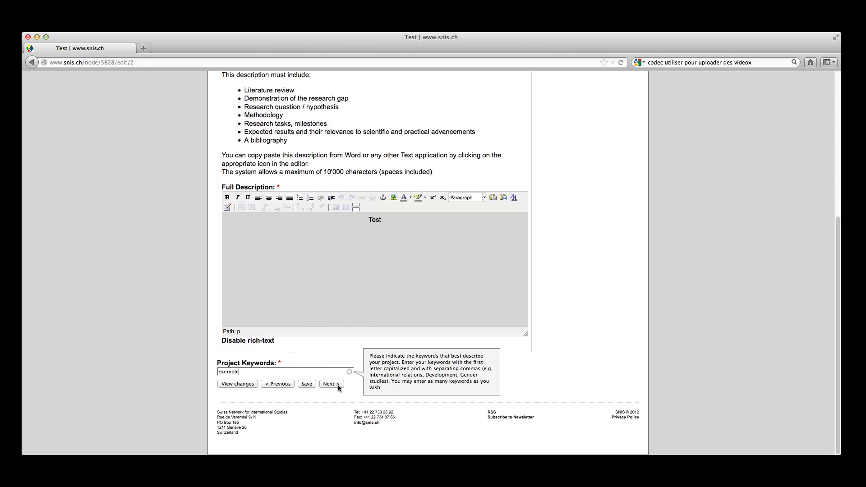
Step: Enter CHF 150000 requested, CHF 370000 co-financing, managed by Stiftung Universitäre Fernstudien Schweiz
left_click(331, 384)
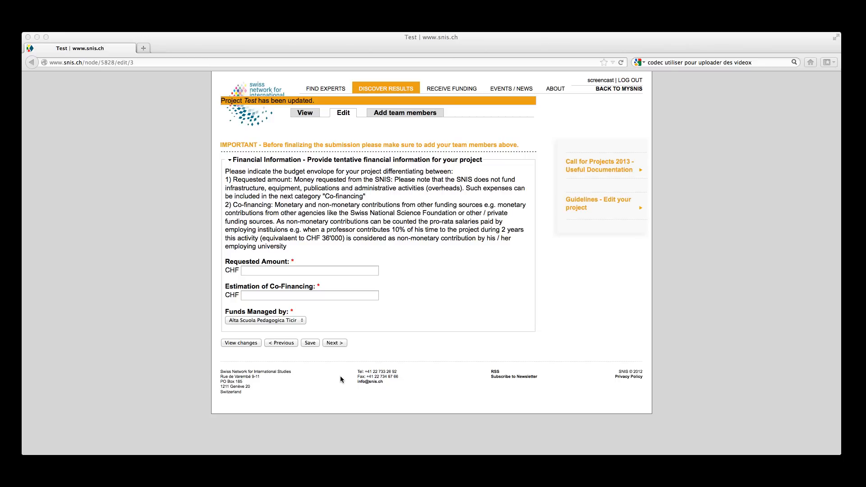
left_click(309, 270)
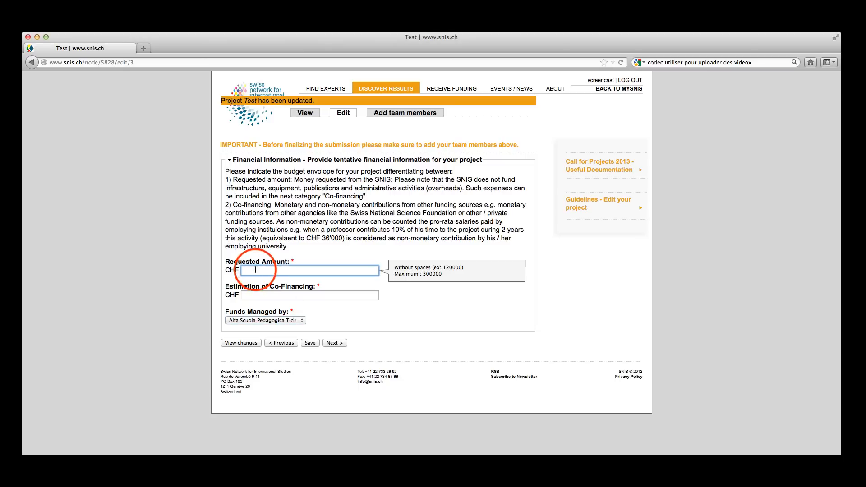
type("150000")
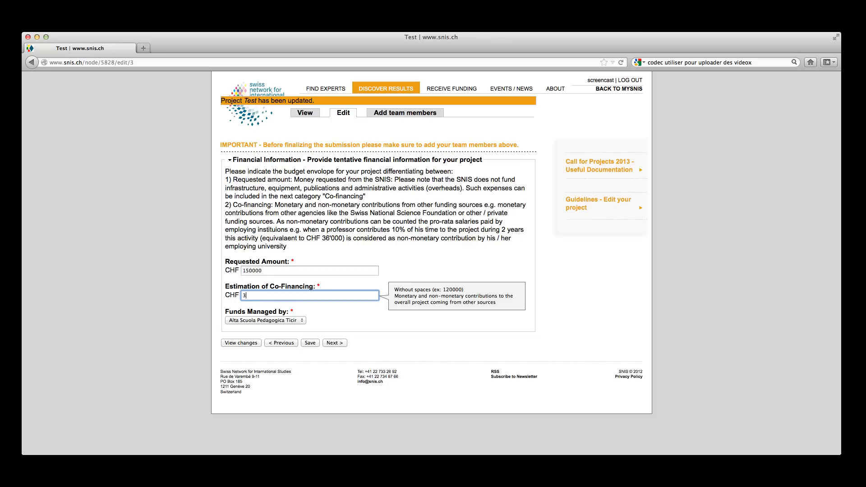
type("70000")
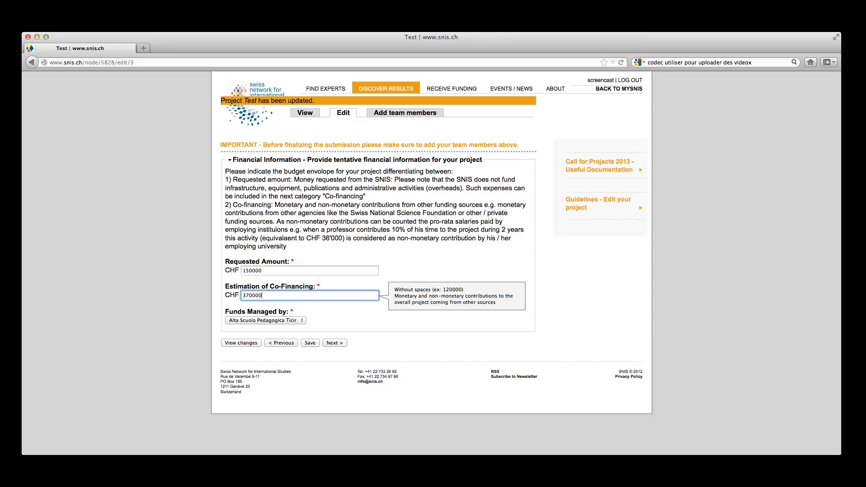
left_click(265, 320)
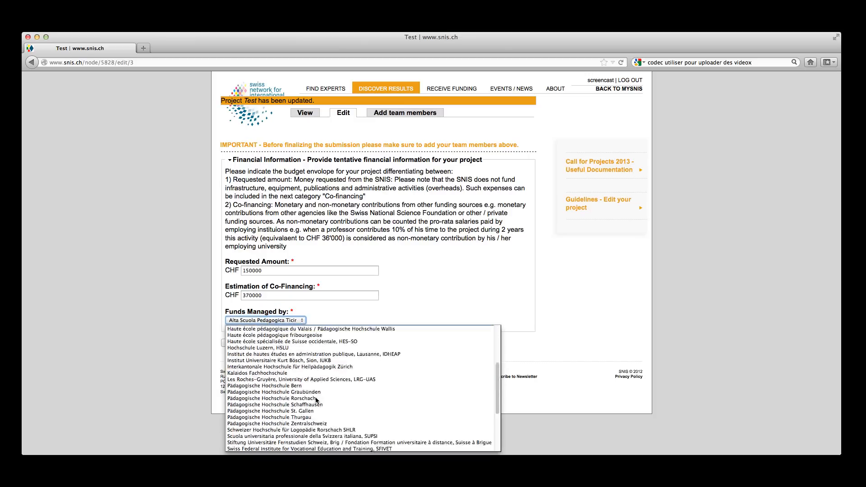
left_click(307, 442)
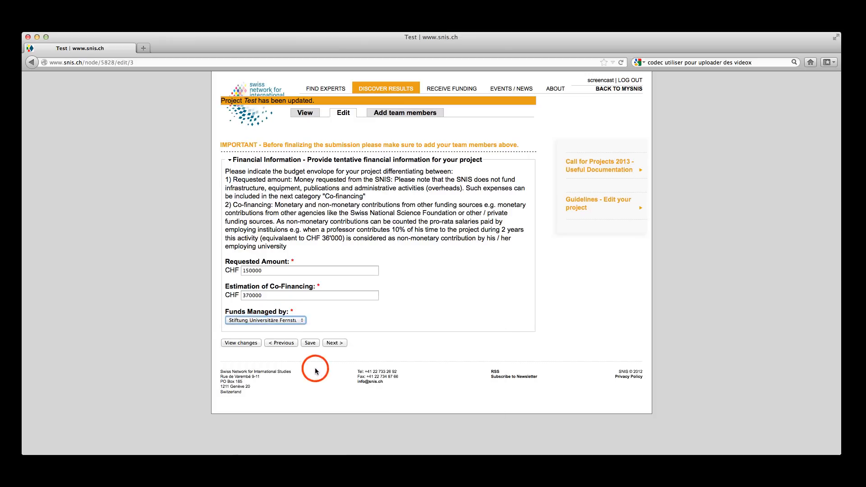
Step: Continue past the collaborations step to the disciplines and countries page
left_click(335, 343)
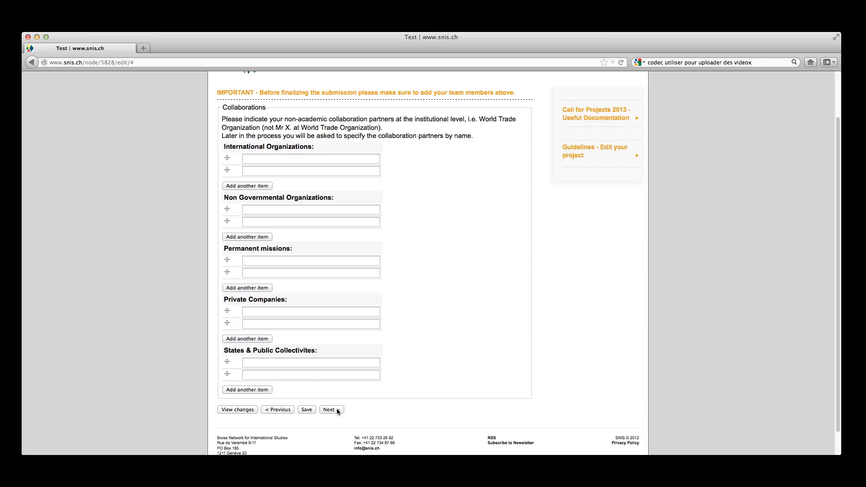
left_click(330, 410)
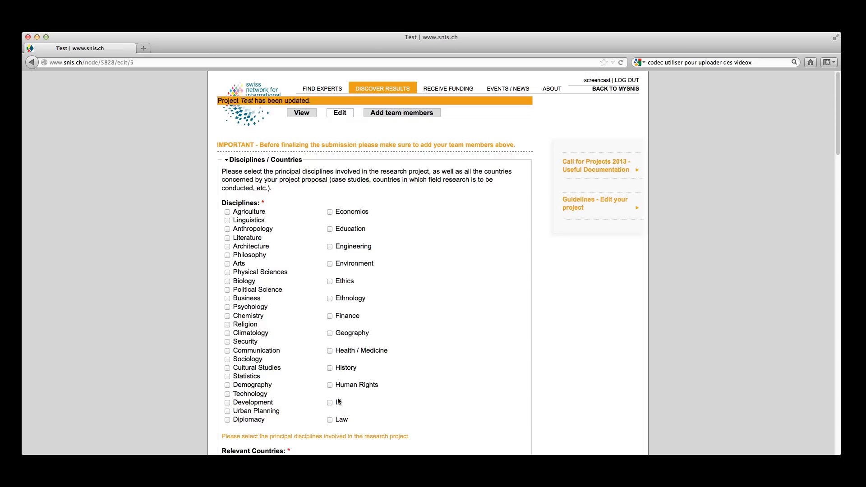
Step: Tick Business and Ethics disciplines and Continent - Africa, then proceed to the version step
left_click(227, 299)
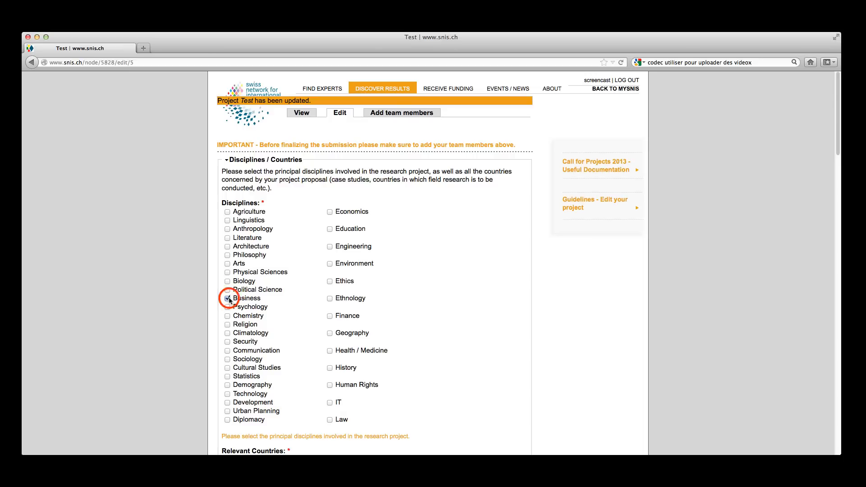
left_click(330, 281)
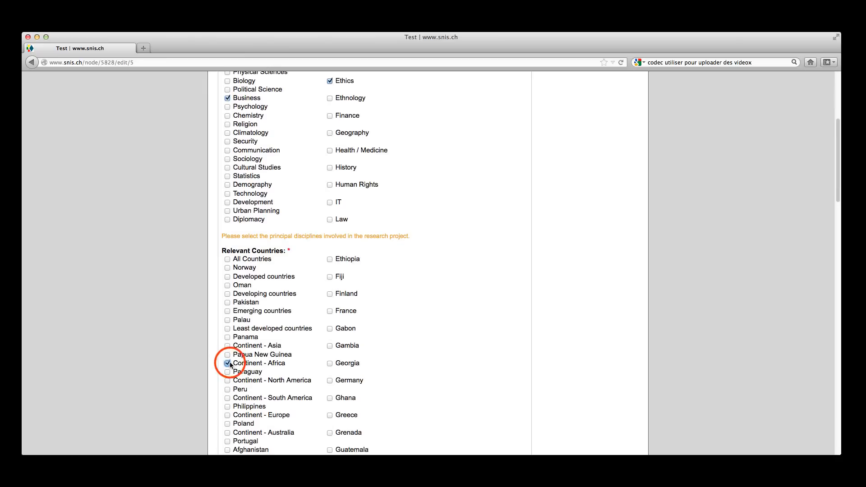
scroll("down", 3)
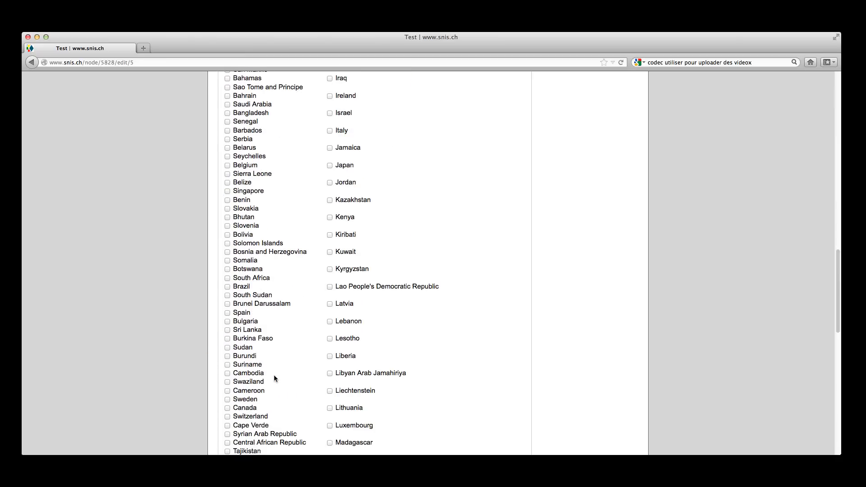
left_click(331, 383)
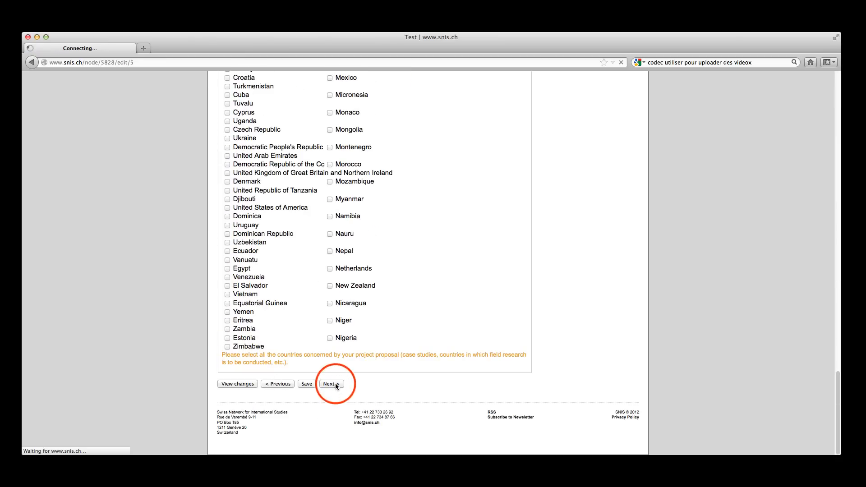
left_click(331, 384)
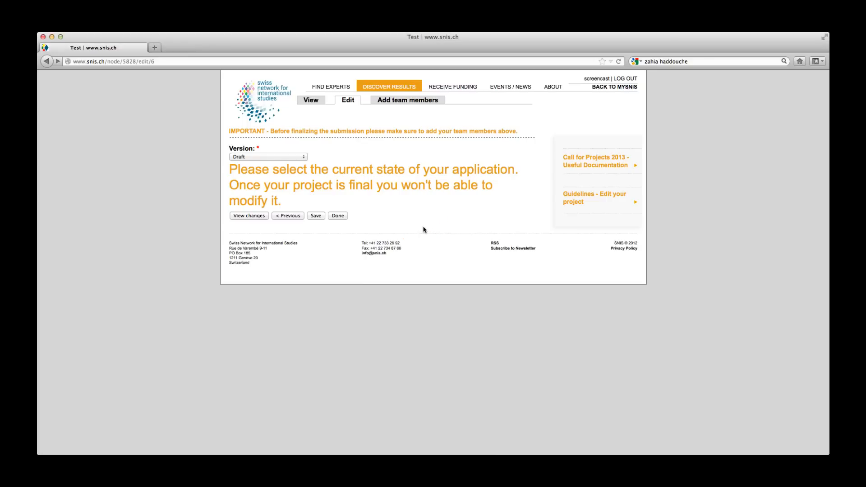
Step: Keep version Draft, save project Test, and finish editing with Done
left_click(268, 156)
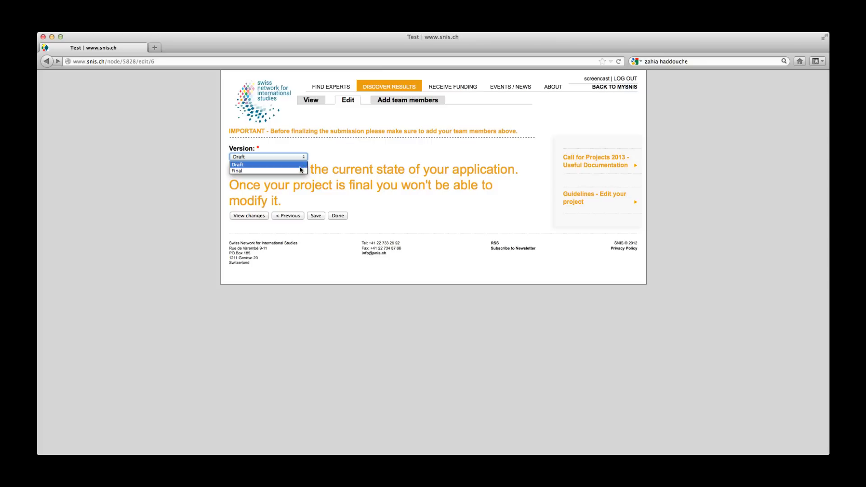
left_click(237, 165)
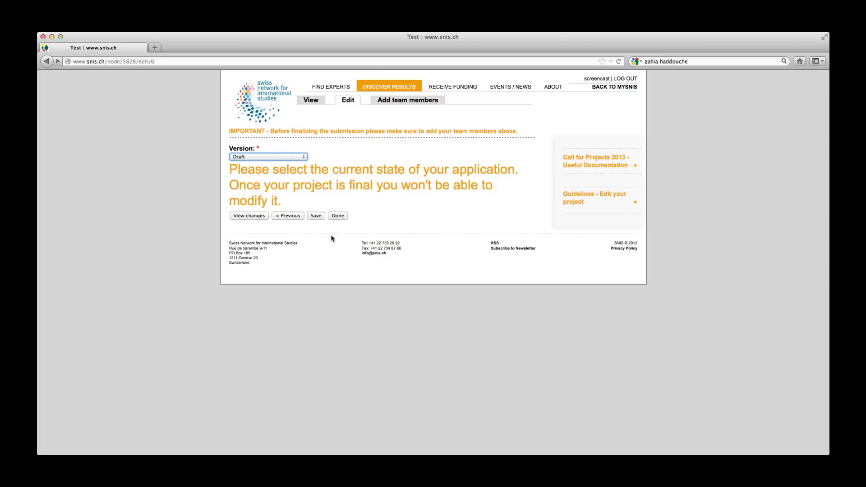
mouse_move(324, 230)
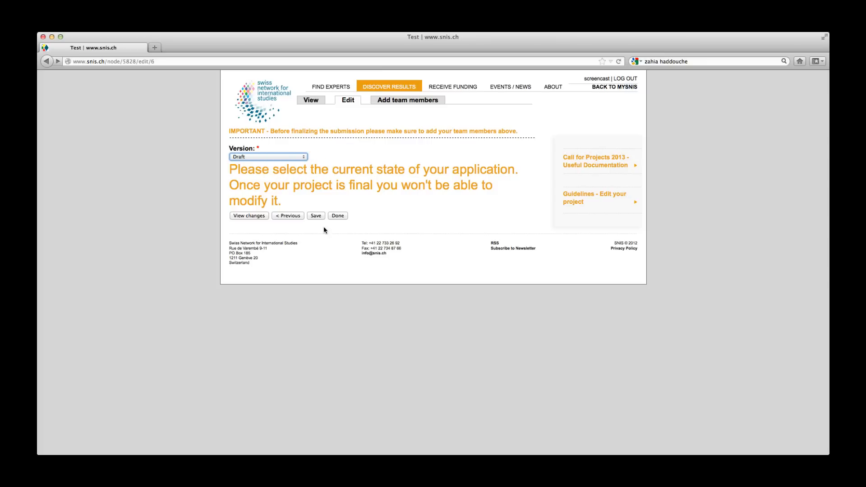
left_click(316, 216)
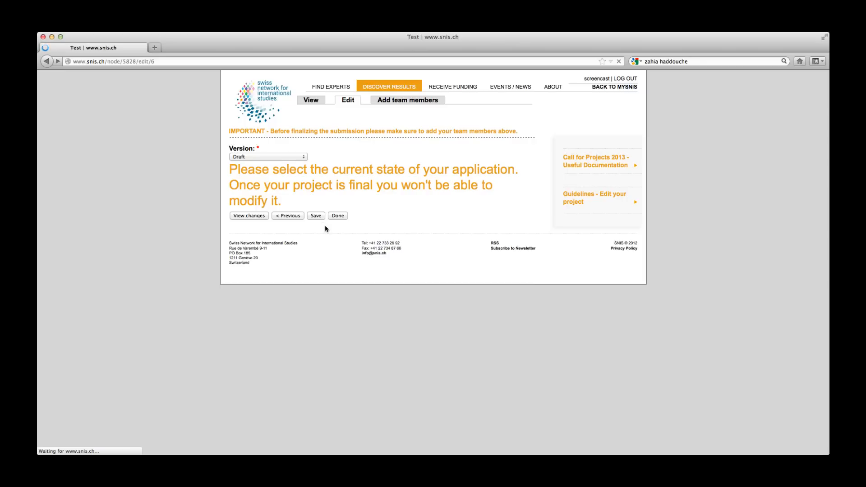
left_click(315, 216)
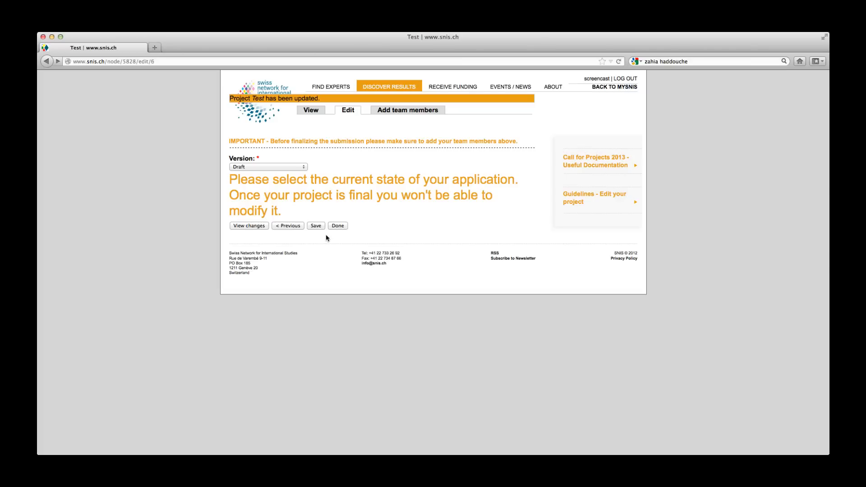
left_click(337, 225)
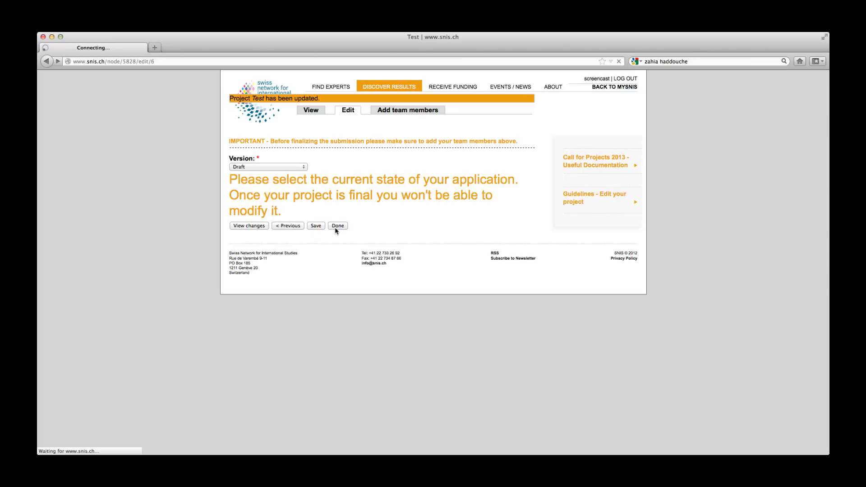